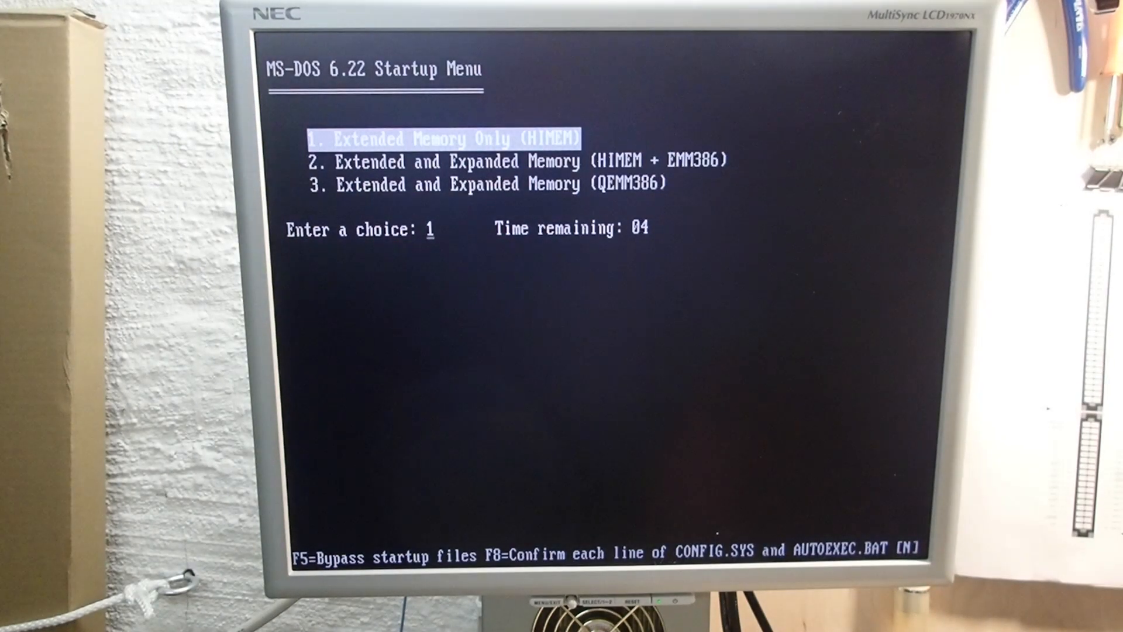
Highlight startup menu option 2, Extended and Expanded Memory (HIMEM + EMM386), stopping the countdown.
{"action": "key", "text": "down"}
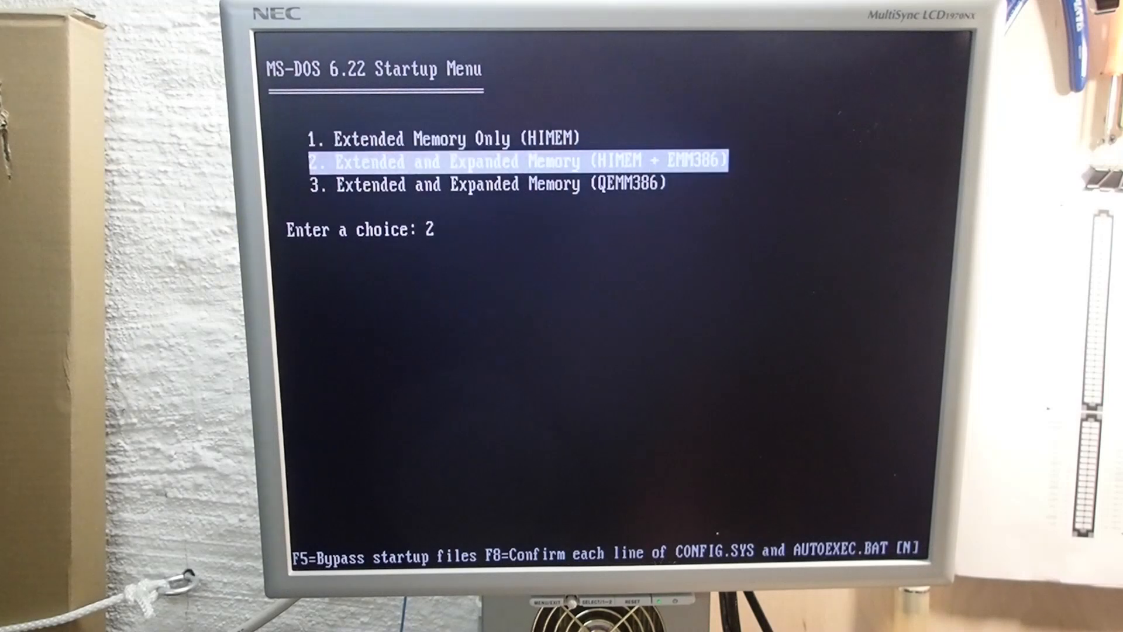